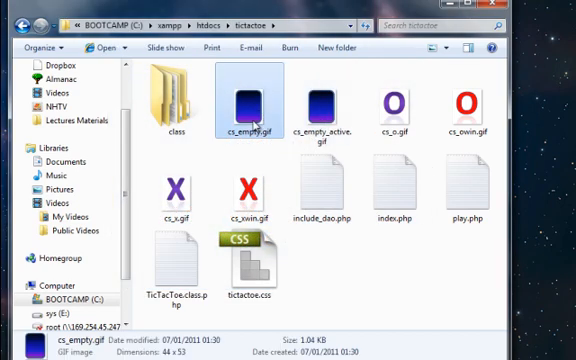
- Look over the game's gif images, then bring up the tictactoe.css stylesheet
left_click(328, 100)
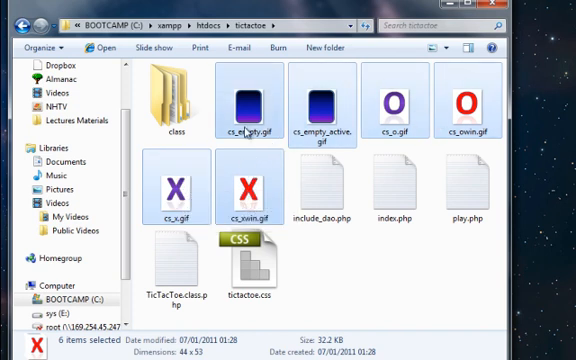
mouse_move(308, 108)
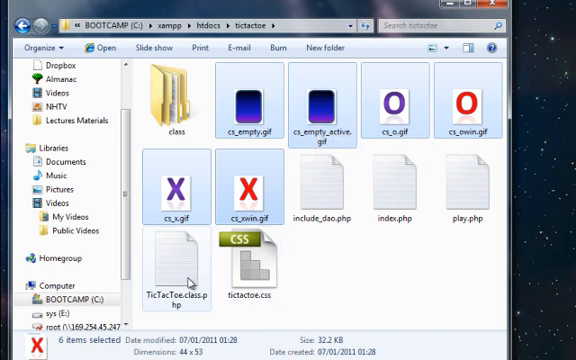
left_click(176, 270)
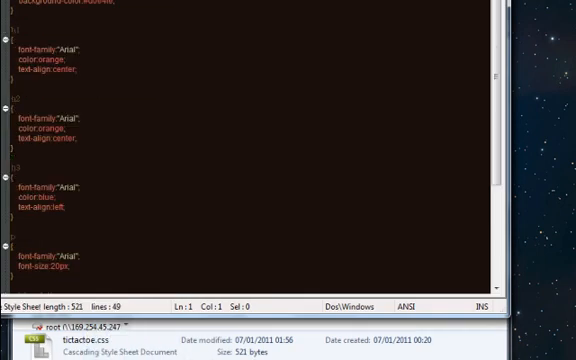
scroll("up", 3)
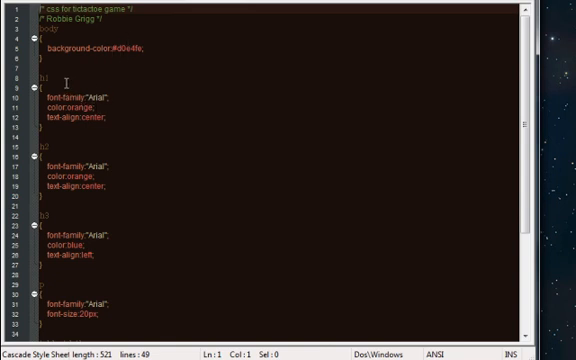
scroll("down", 3)
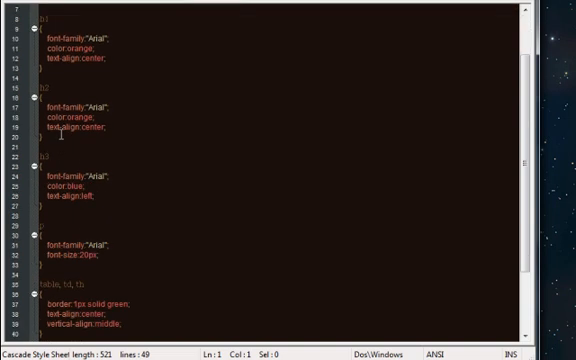
scroll("down", 3)
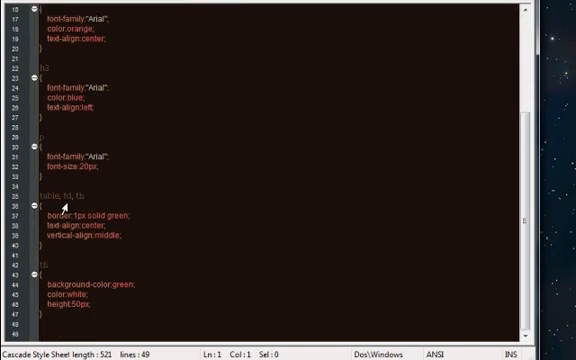
mouse_move(68, 206)
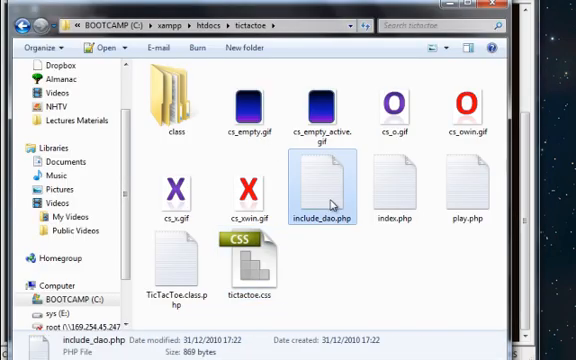
mouse_move(320, 184)
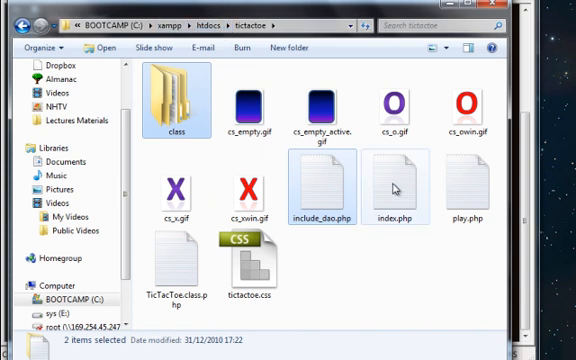
- Browse index.php, play.php, include_dao.php and the TicTacToe class file in the folder
left_click(384, 190)
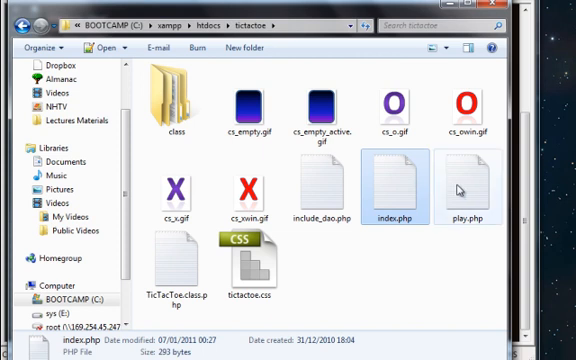
left_click(480, 184)
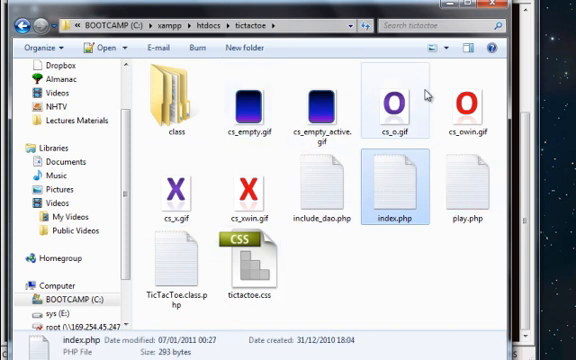
left_click(474, 190)
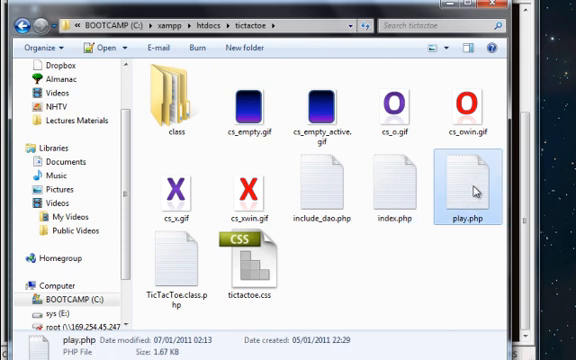
left_click(332, 188)
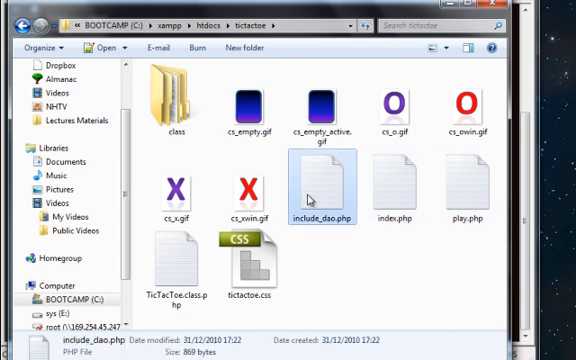
left_click(170, 270)
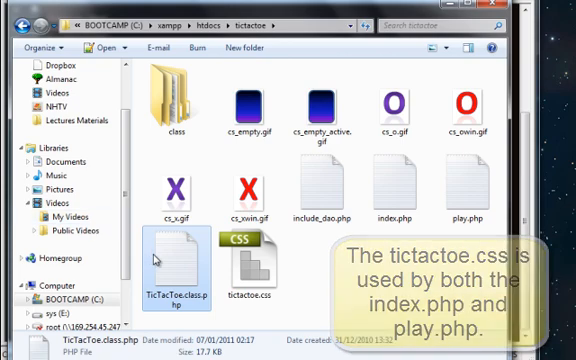
- Load index.php, the game's start page with the player-name form, into the editor
left_click(396, 190)
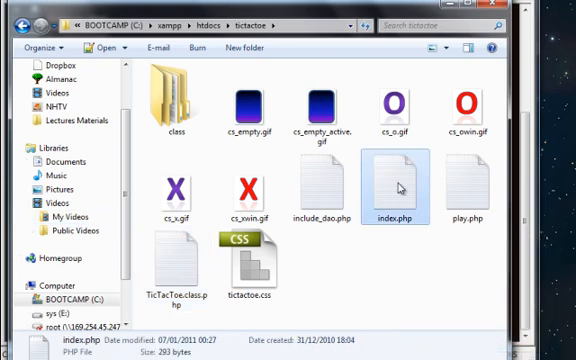
double_click(396, 190)
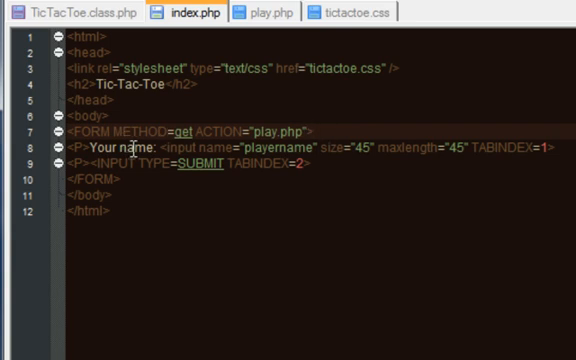
double_click(276, 154)
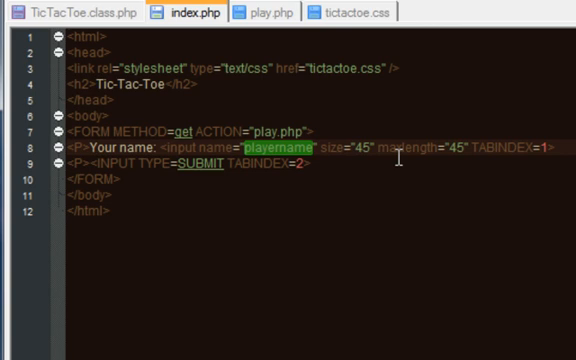
double_click(460, 148)
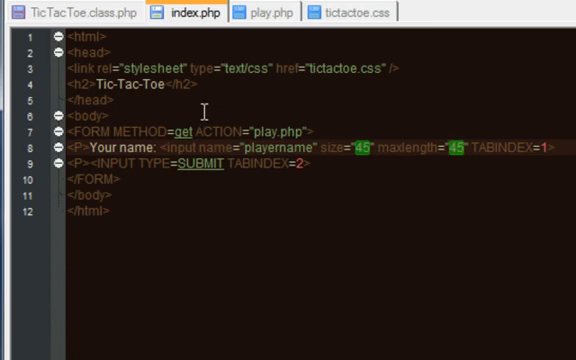
left_click(270, 12)
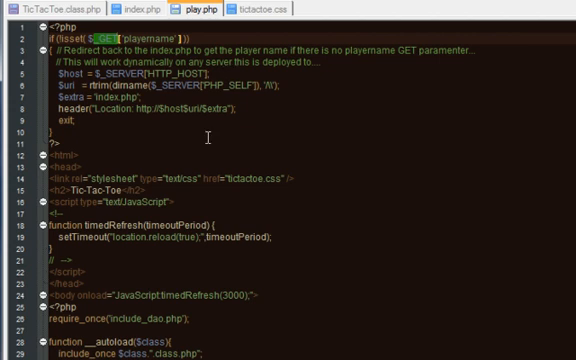
- Show play.php, which redirects nameless players to index.php and runs the refresh timer
double_click(60, 152)
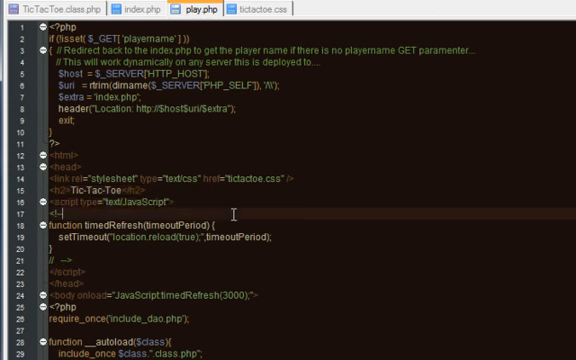
scroll("down", 3)
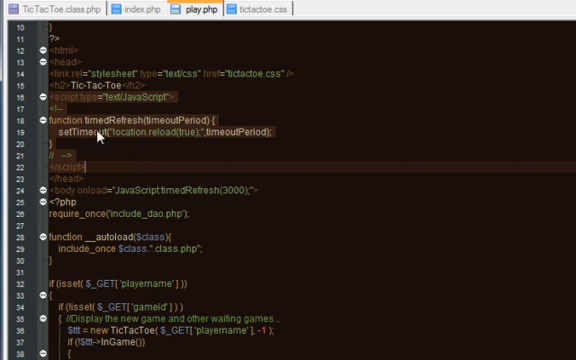
mouse_move(210, 136)
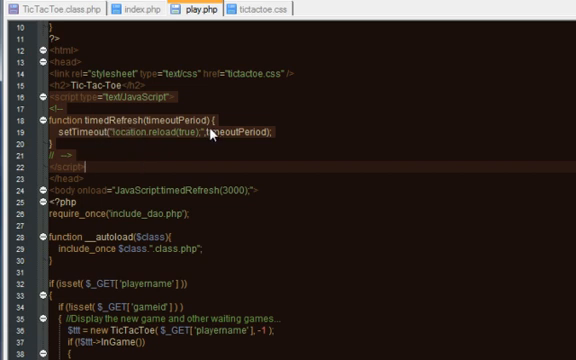
mouse_move(112, 140)
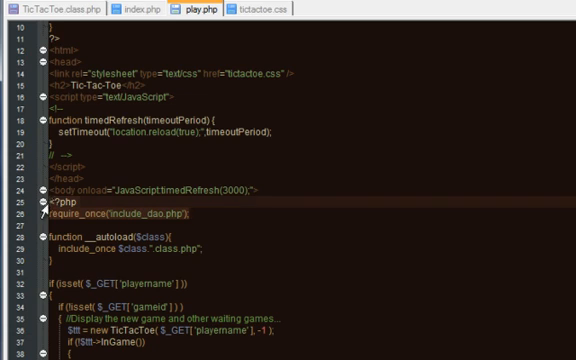
scroll("down", 3)
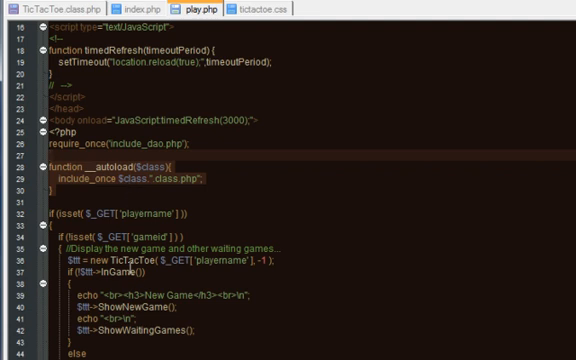
double_click(138, 256)
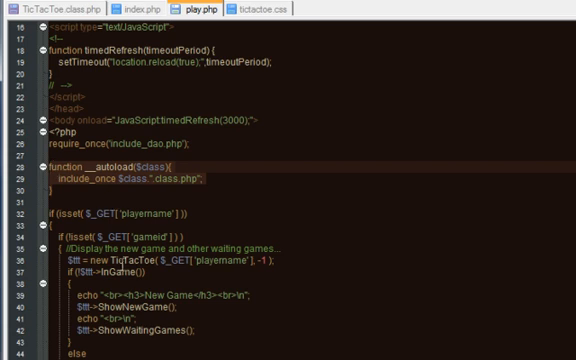
scroll("down", 3)
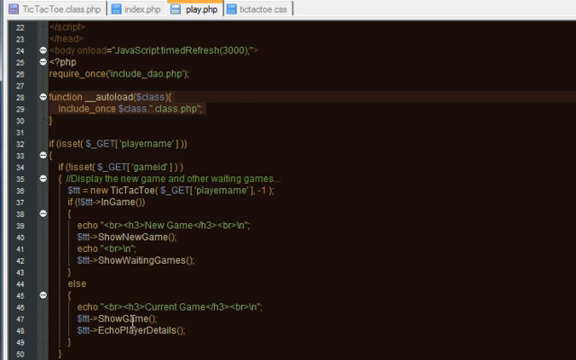
scroll("down", 3)
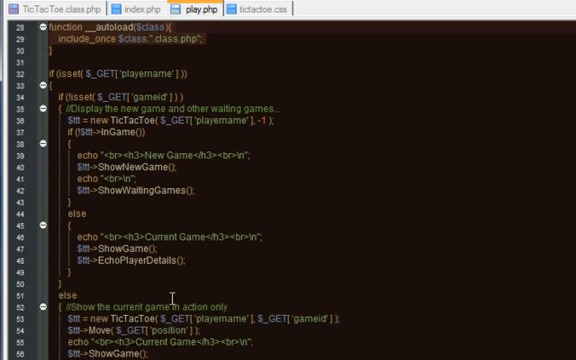
double_click(152, 76)
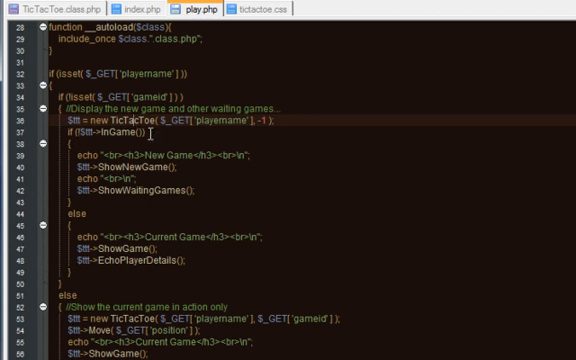
double_click(124, 164)
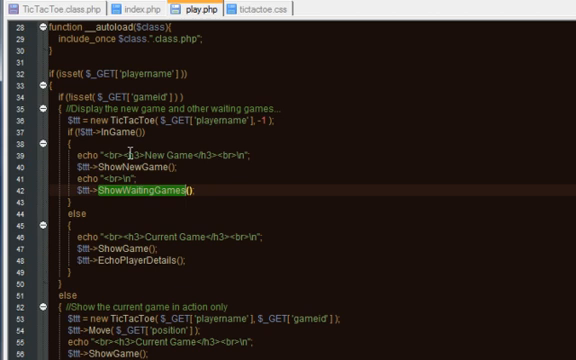
scroll("down", 3)
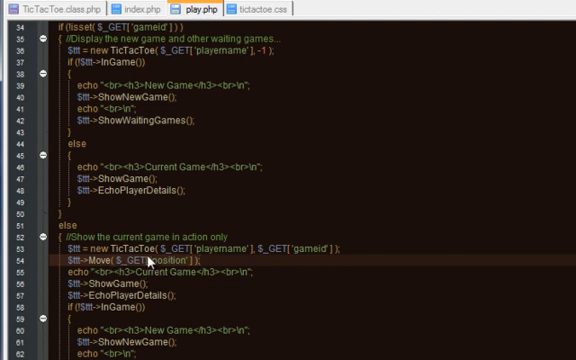
mouse_move(110, 270)
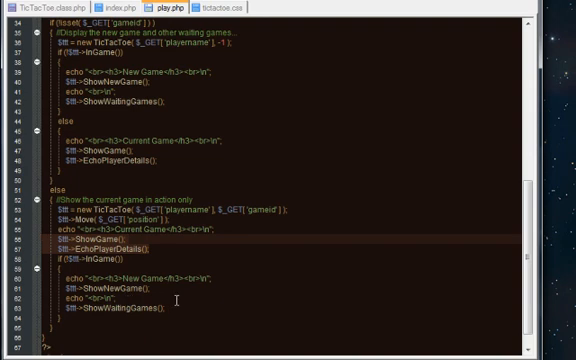
scroll("up", 3)
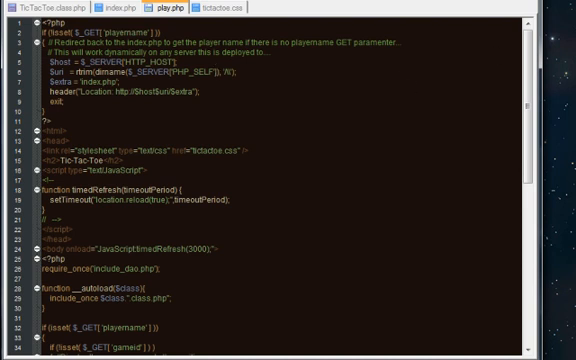
- Switch to the Tic-Tac-Toe start page at localhost/tictactoe in the browser
left_click(48, 6)
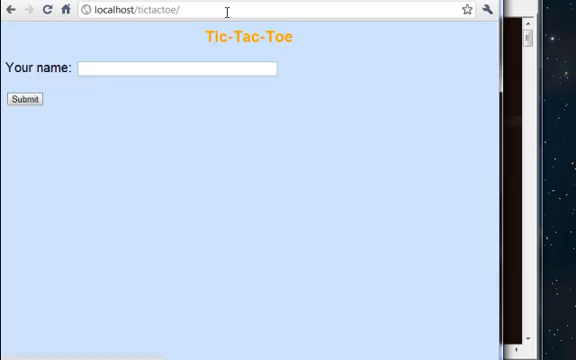
- Submit the name Jim, start a new game and place an X in the top-left square
left_click(178, 68)
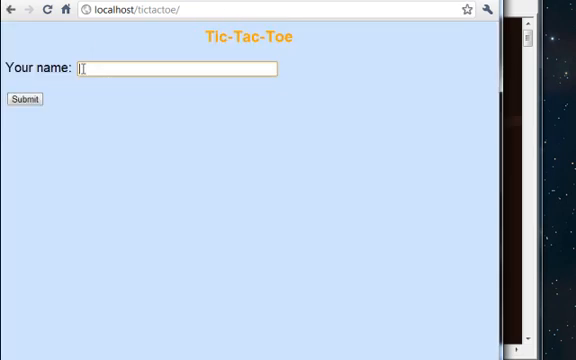
type("Jim")
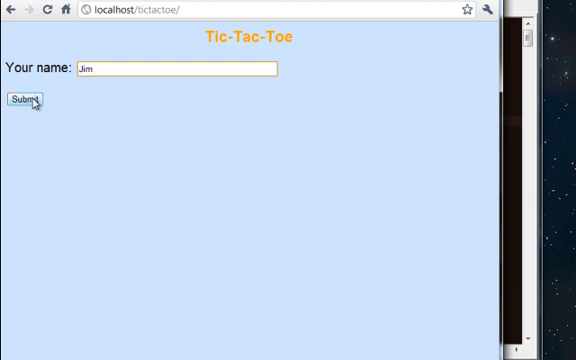
left_click(24, 100)
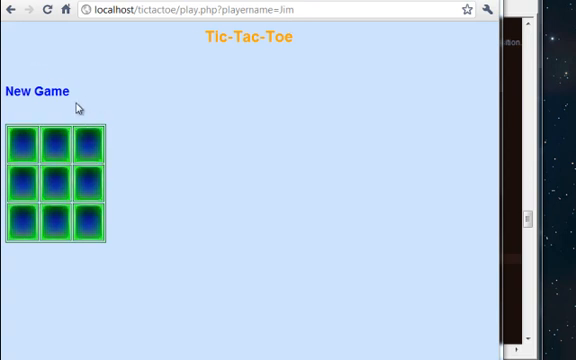
mouse_move(32, 152)
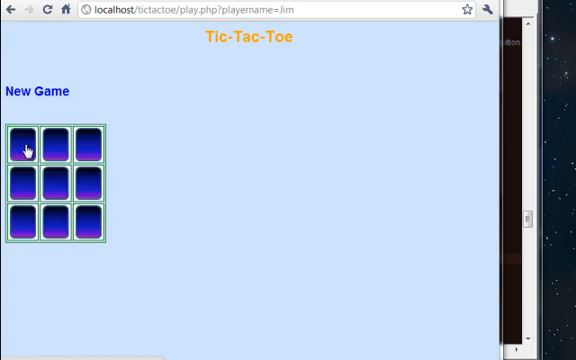
left_click(24, 144)
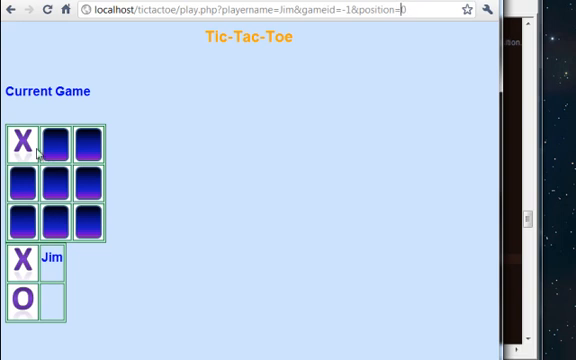
mouse_move(74, 312)
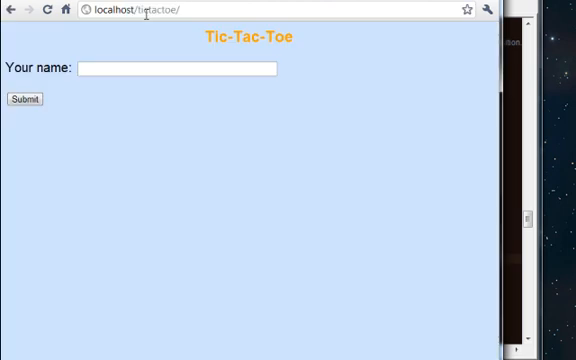
- Join Jim's game as Simone and play her move in the top-middle square
left_click(178, 68)
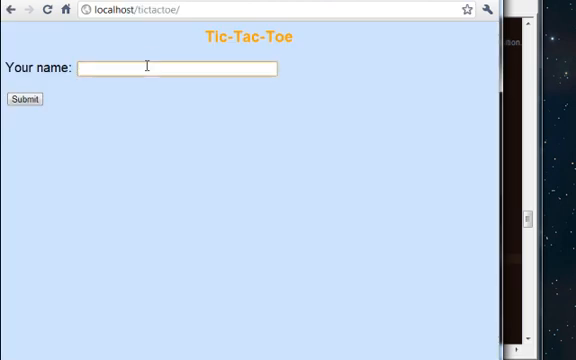
type("Simone")
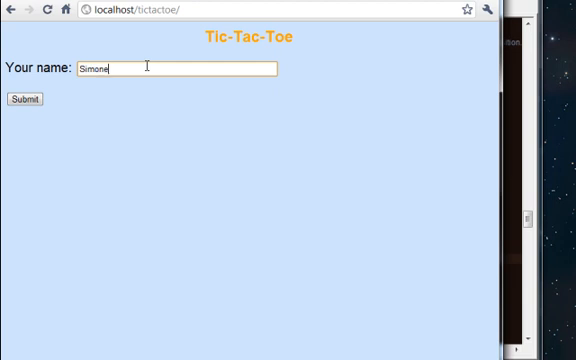
left_click(24, 100)
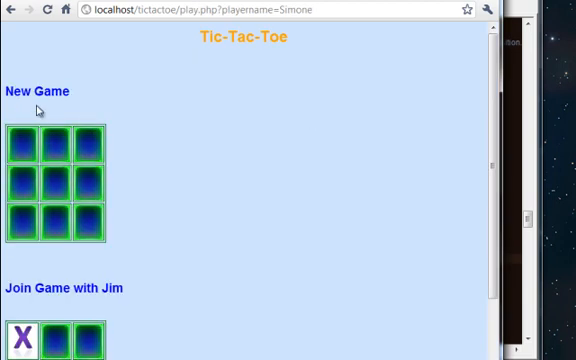
scroll("down", 3)
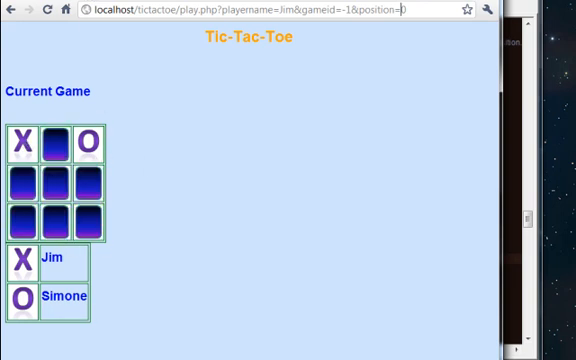
left_click(56, 180)
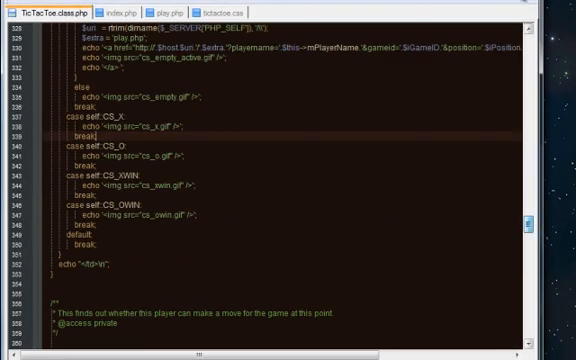
- Scroll up the TicTacToe class file toward the debug flag
scroll("up", 3)
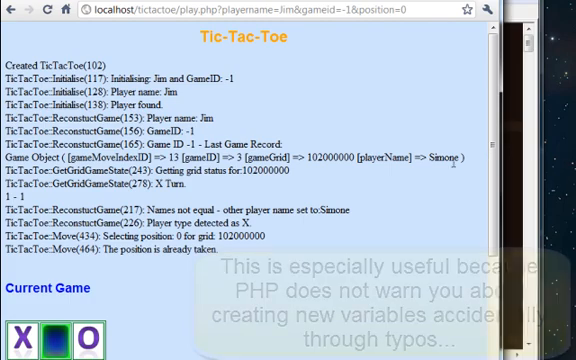
scroll("down", 3)
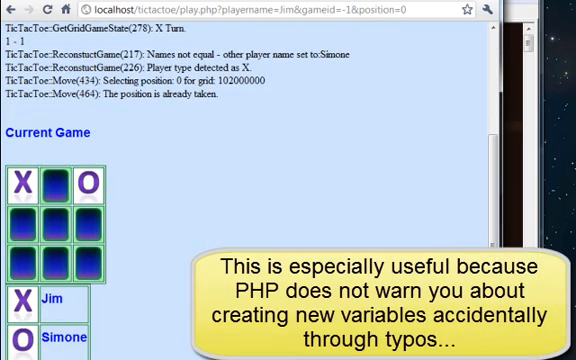
scroll("up", 3)
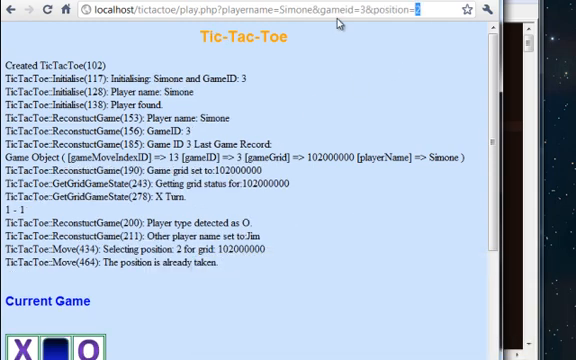
mouse_move(148, 294)
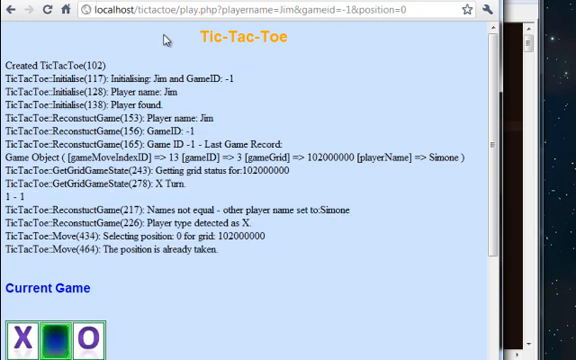
mouse_move(292, 144)
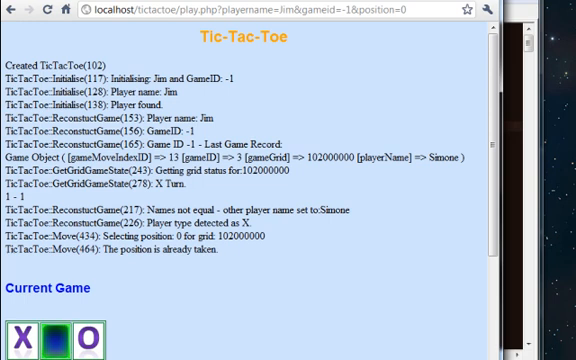
mouse_move(440, 178)
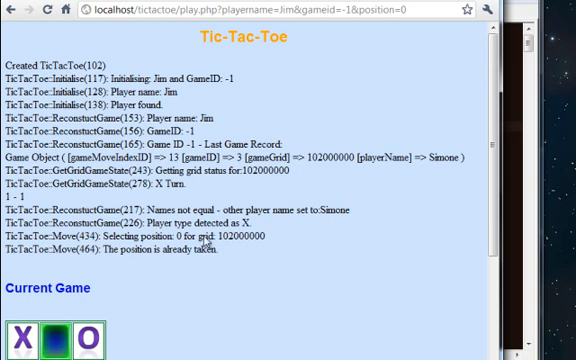
mouse_move(336, 292)
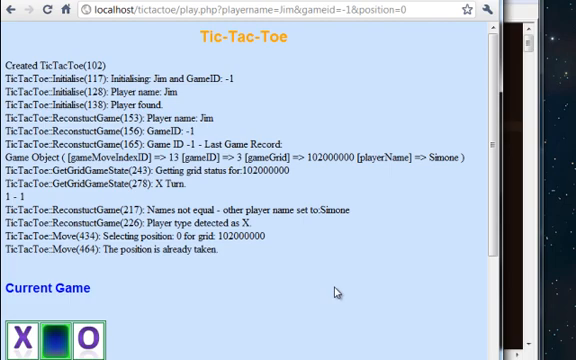